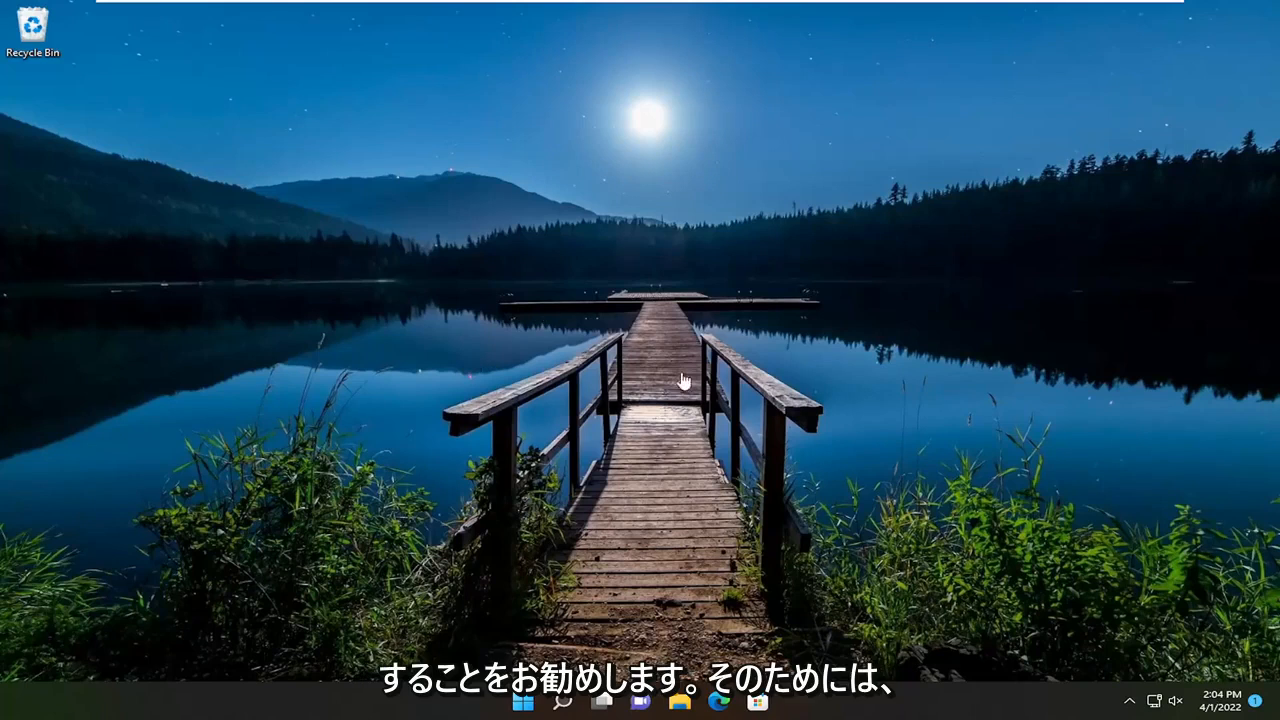
Search 'proxy' from Start and go to the Change proxy settings result
{"action": "left_click", "coordinate": [524, 700]}
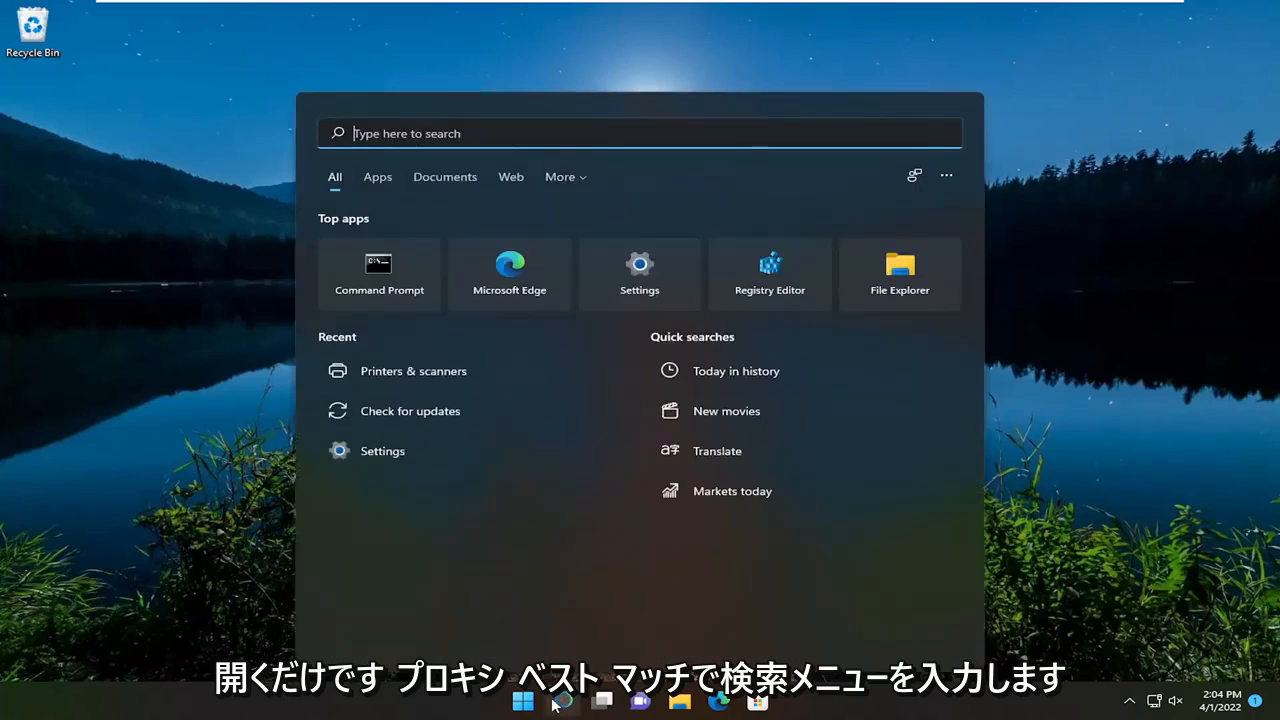
{"action": "type", "text": "proxy"}
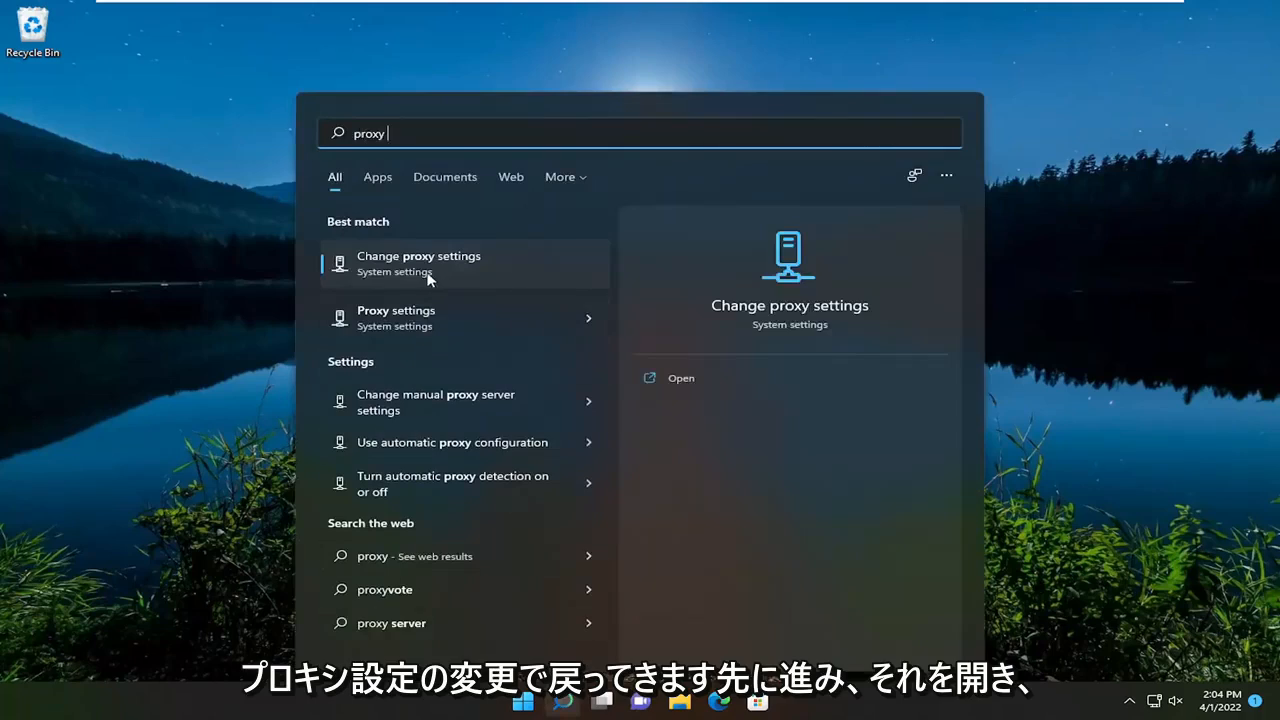
{"action": "left_click", "coordinate": [420, 264]}
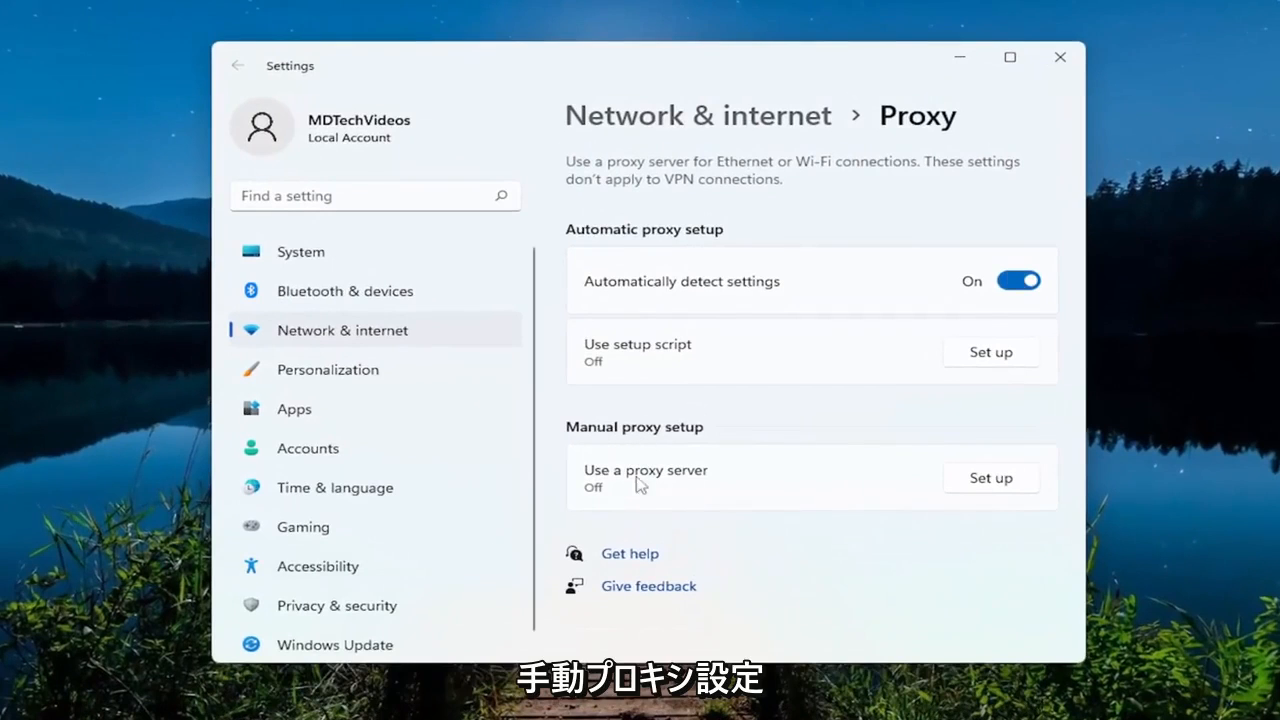
{"action": "left_click", "coordinate": [990, 476]}
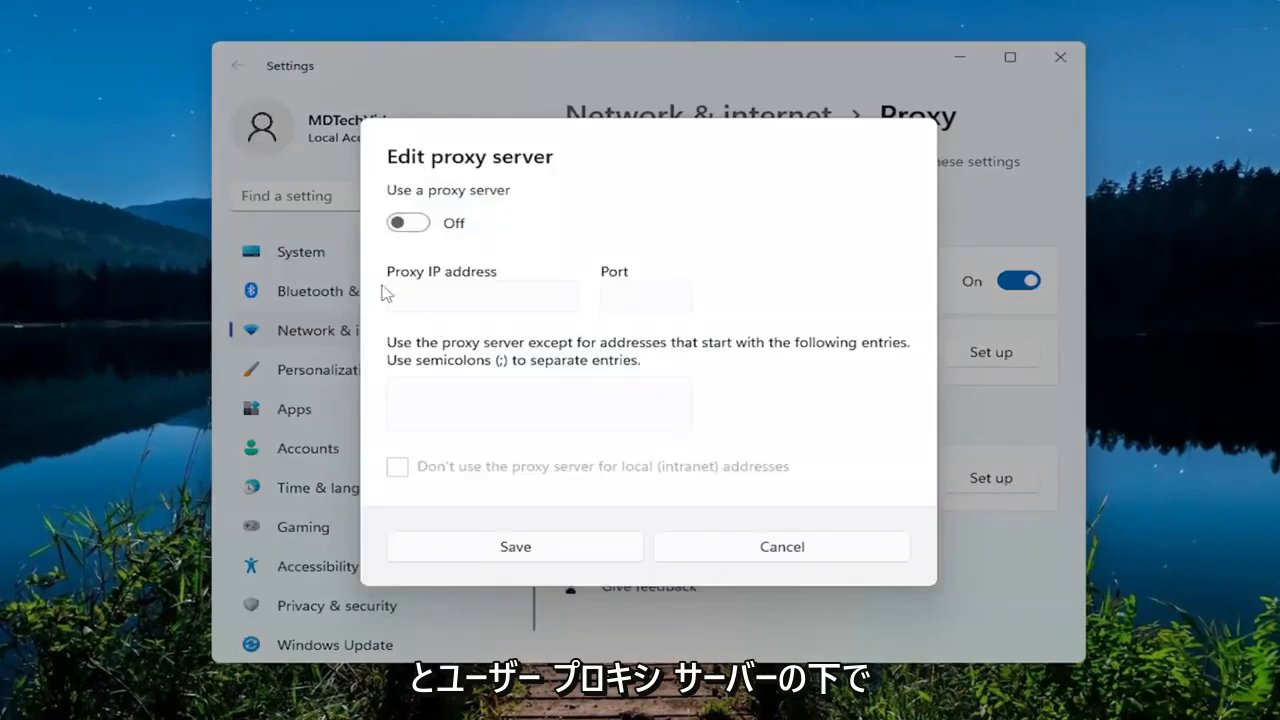
{"action": "left_click", "coordinate": [408, 222]}
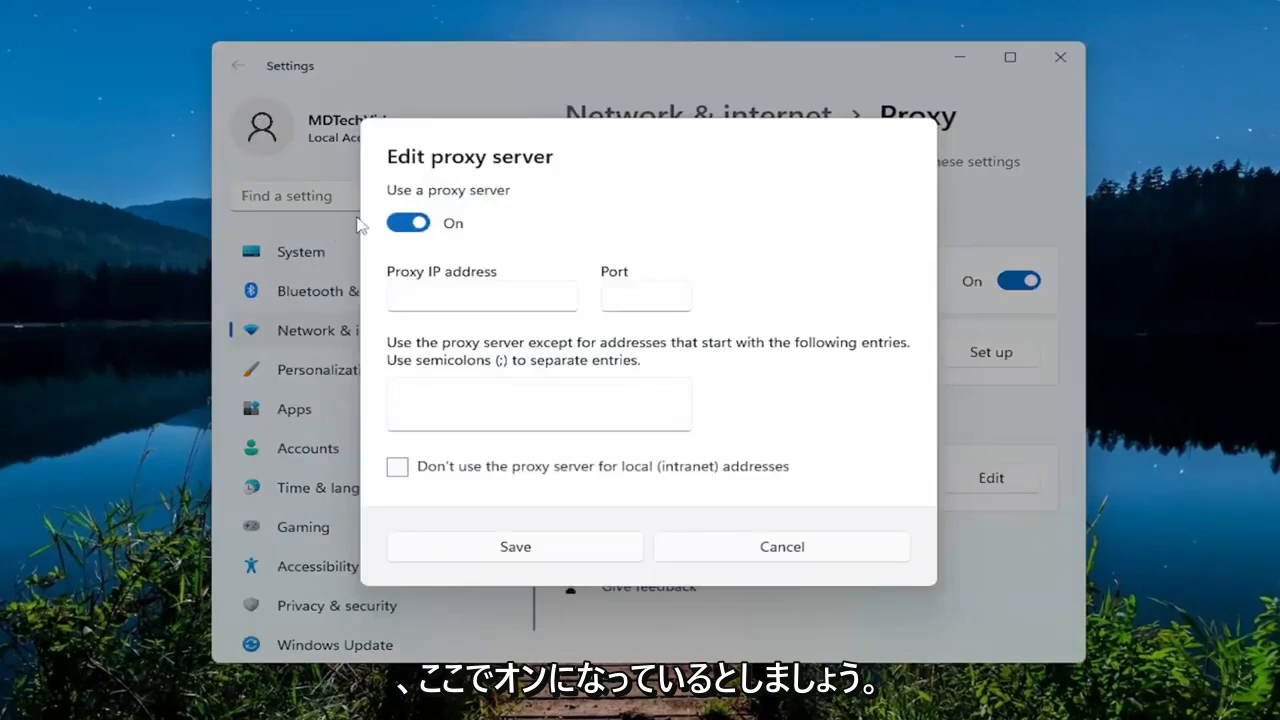
{"action": "left_click", "coordinate": [408, 222]}
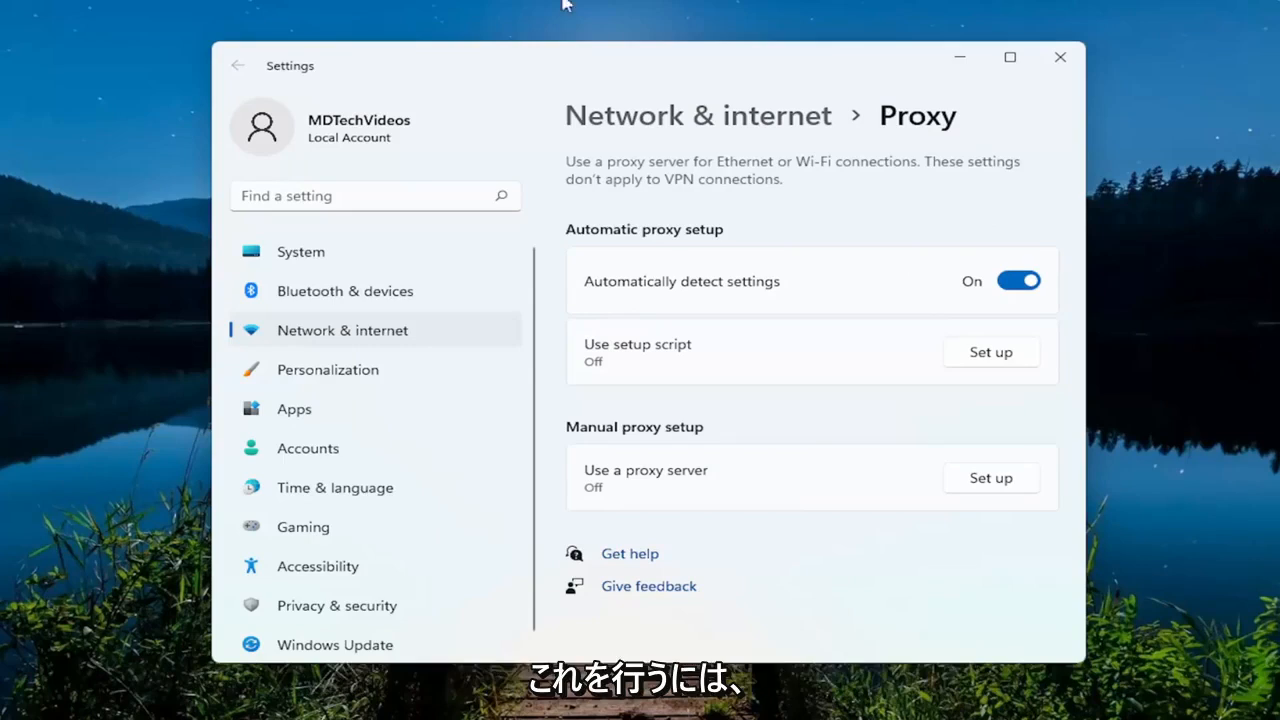
Close the Settings window, returning to the desktop with manual proxy left off
{"action": "left_click", "coordinate": [1060, 56]}
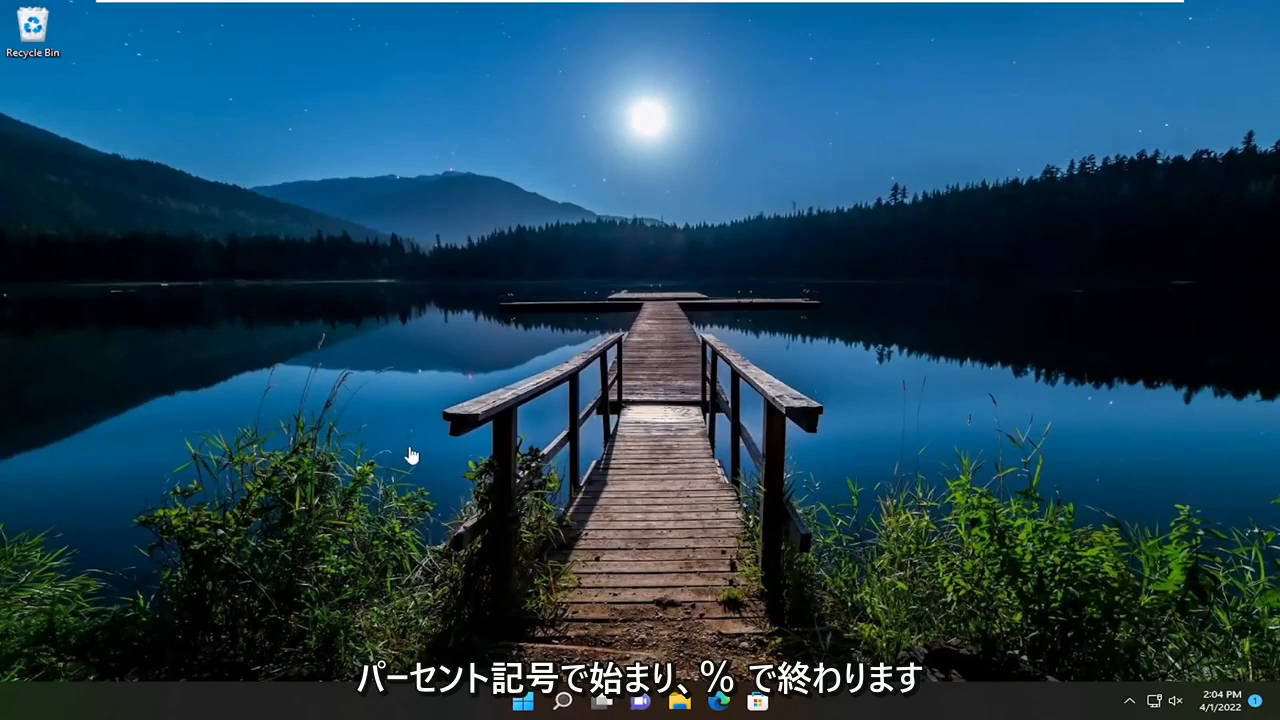
{"action": "mouse_move", "coordinate": [412, 448]}
{"action": "type", "text": "%localappdata%\\Microsoft\\OneDrive\\onedrive.exe /reset"}
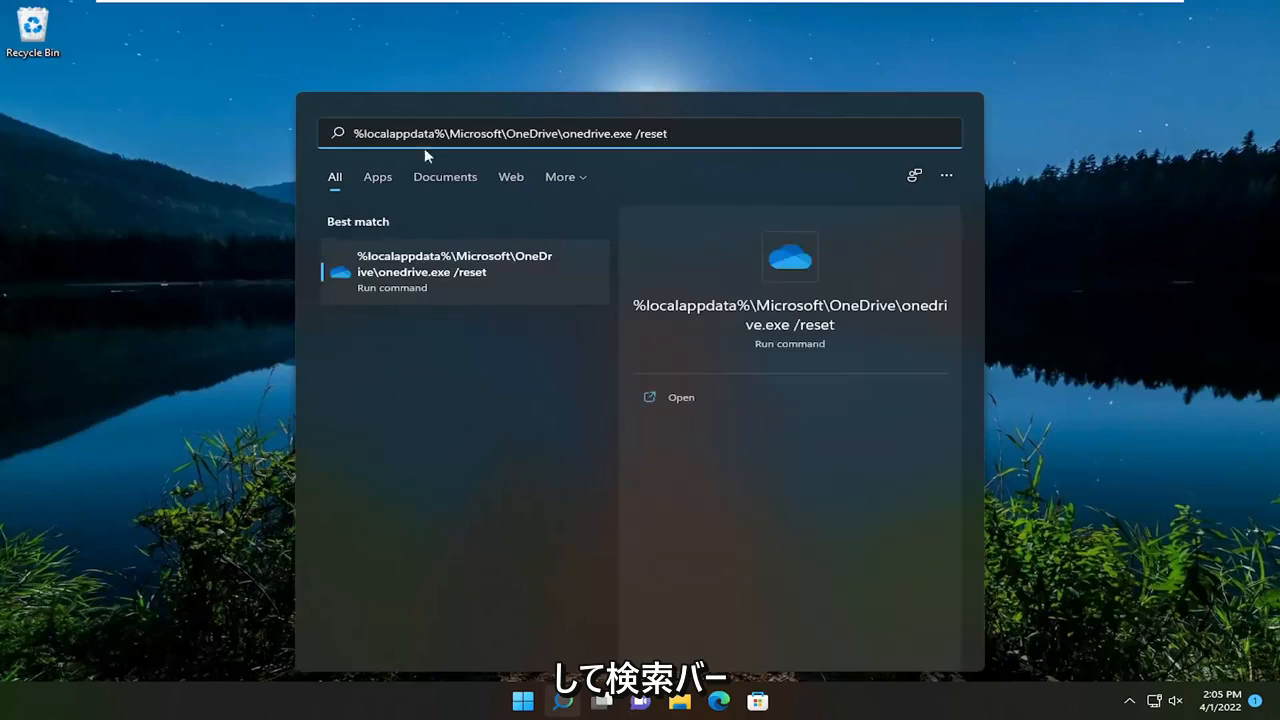
{"action": "mouse_move", "coordinate": [464, 330]}
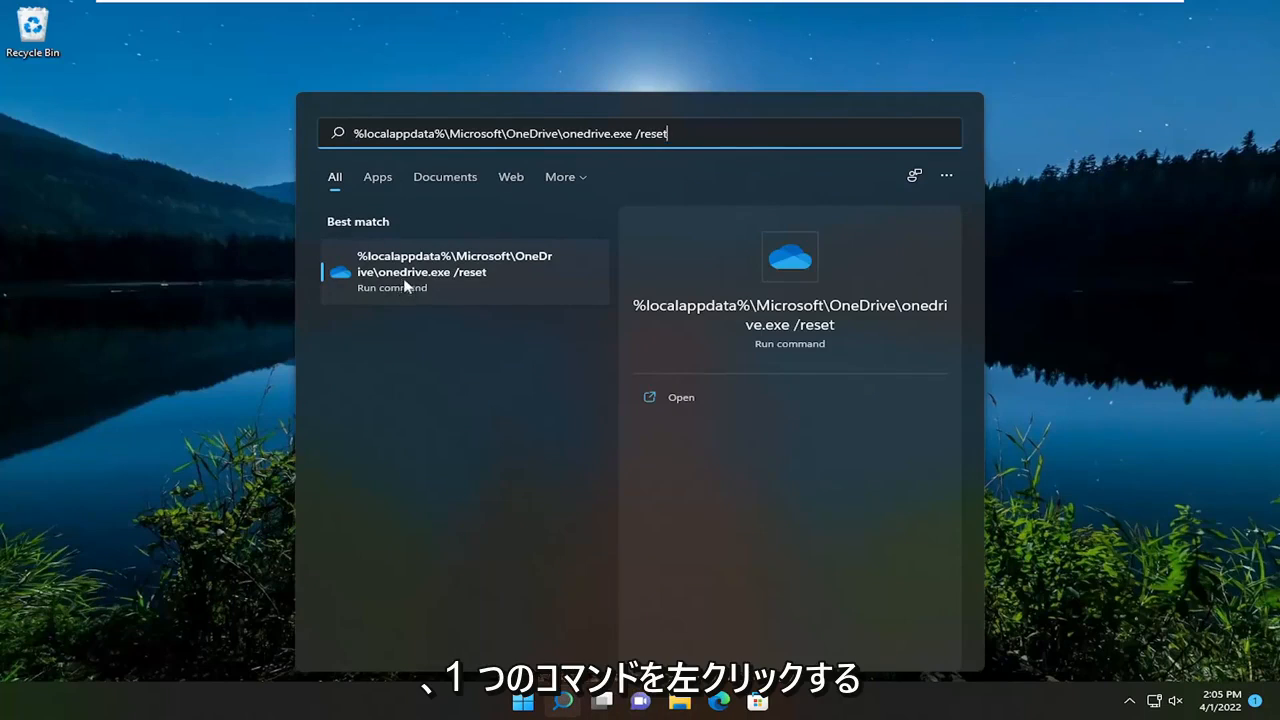
Run the 'onedrive.exe /reset' command from the search best match
{"action": "left_click", "coordinate": [454, 272]}
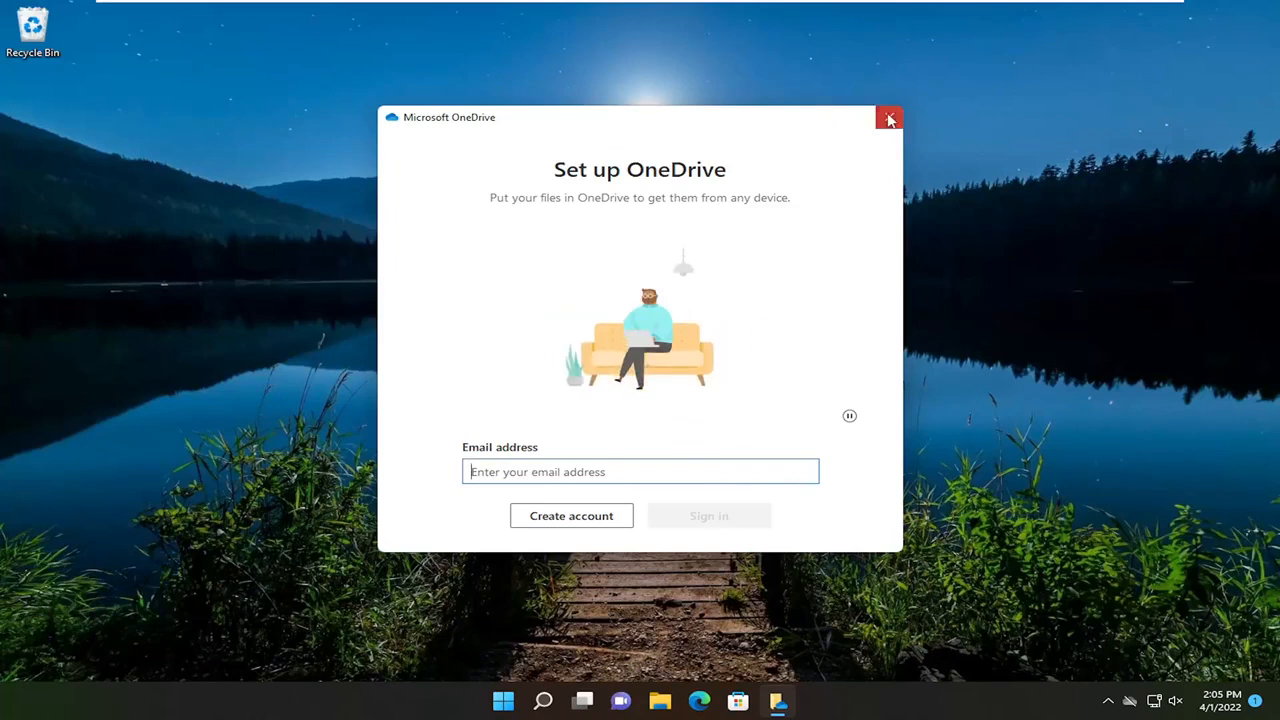
Dismiss the Set up OneDrive sign-in window that appeared after the reset
{"action": "left_click", "coordinate": [888, 120]}
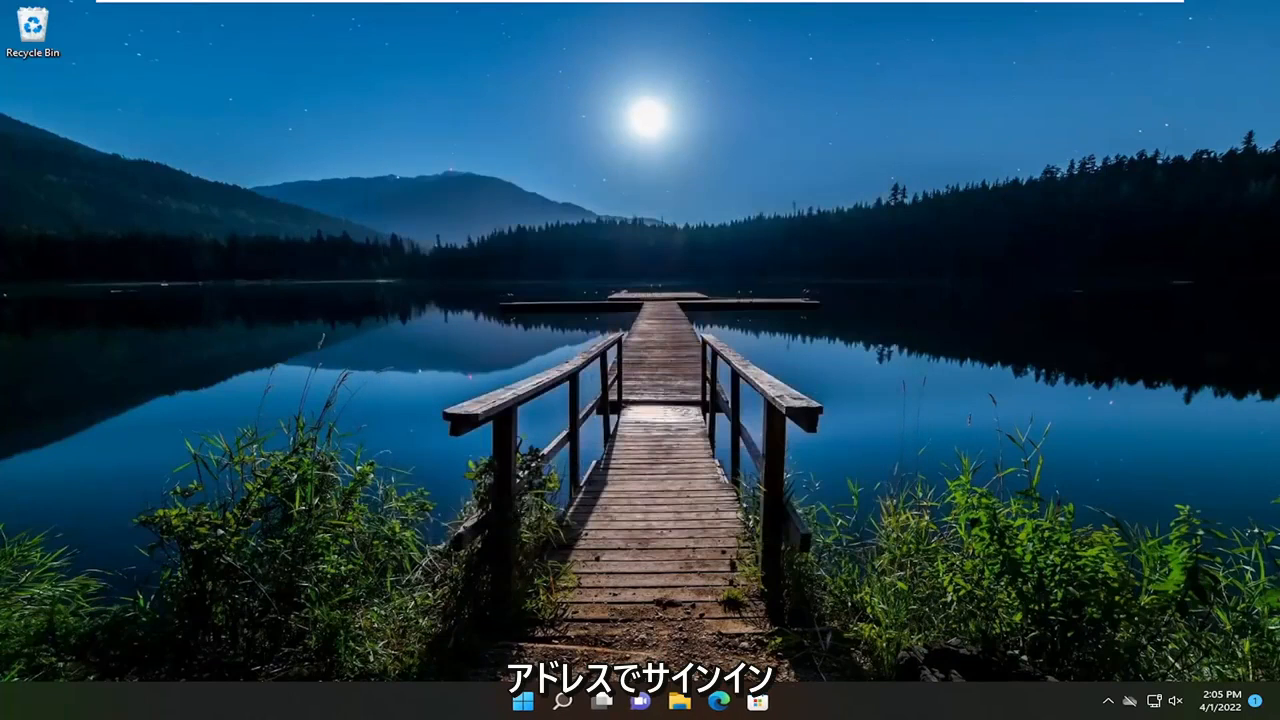